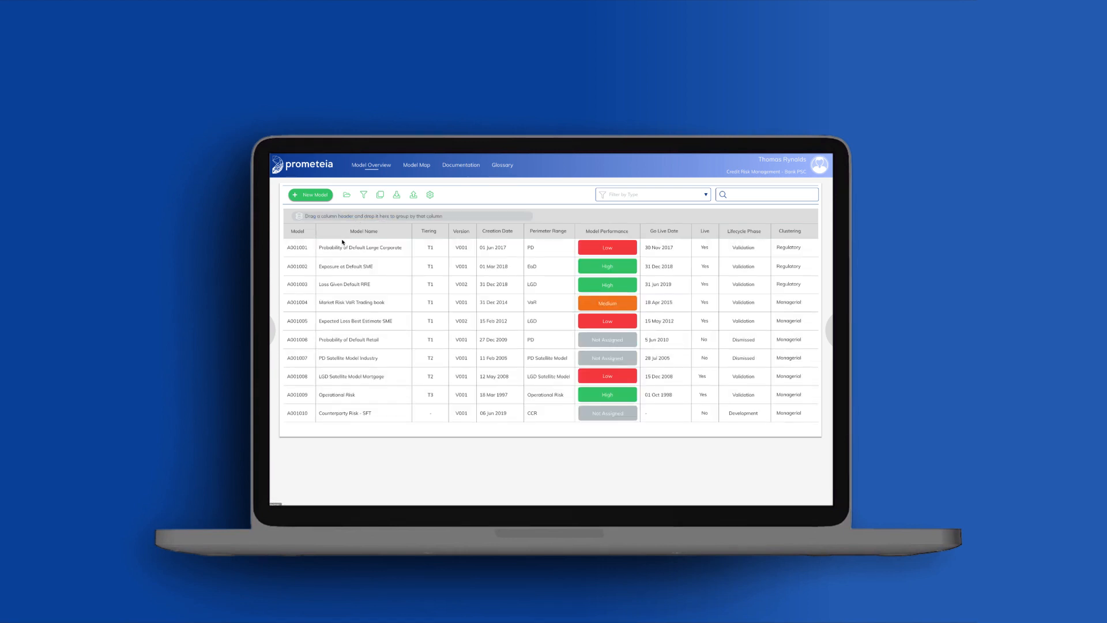
Show the Model Map of linked models and scroll through it.
left_click(417, 165)
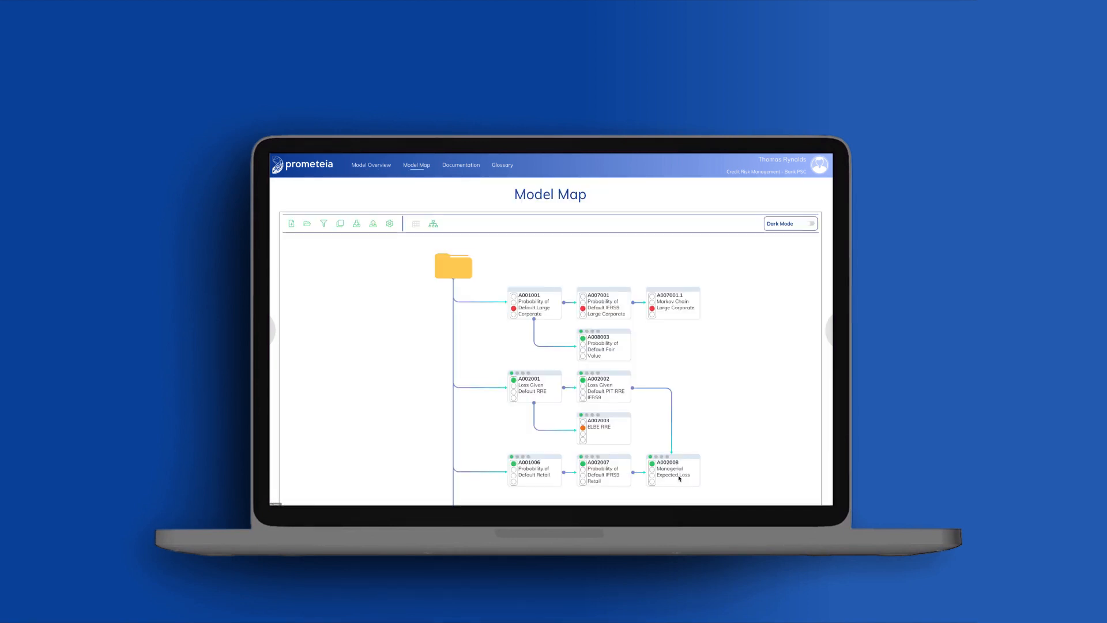
scroll("down", 3)
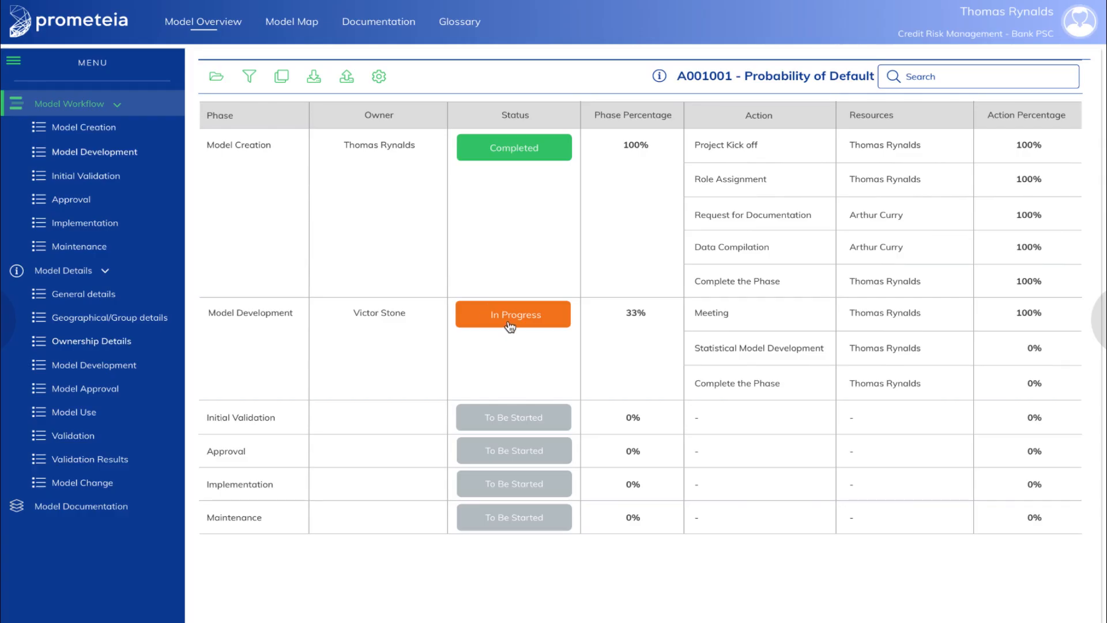
Review A001001's in-progress Model Development actions, then return toward the model inventory.
left_click(513, 314)
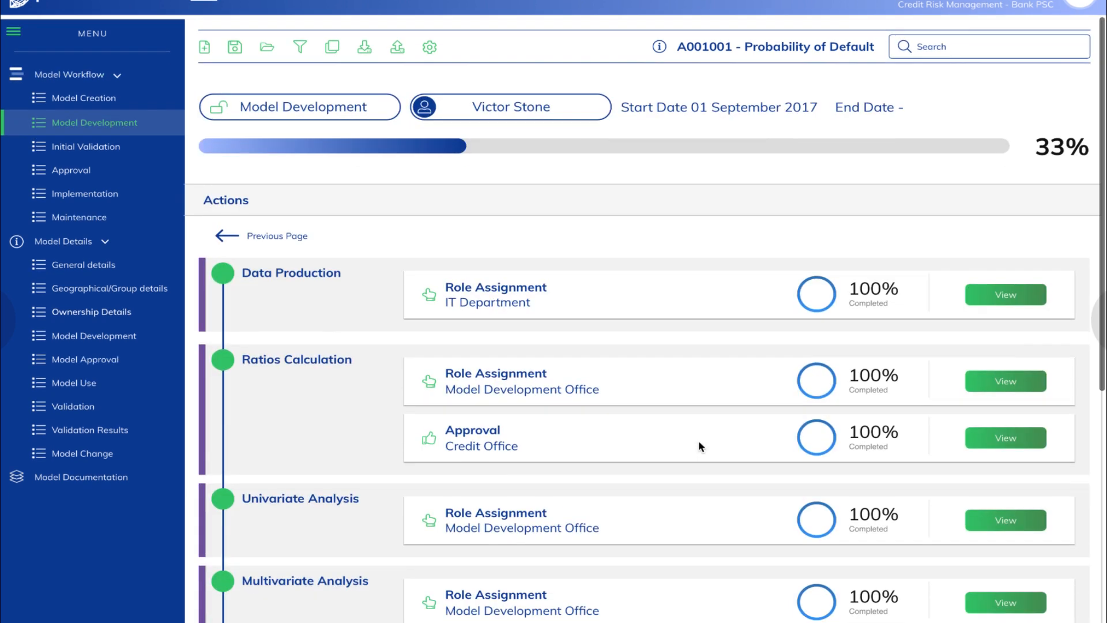
scroll("down", 3)
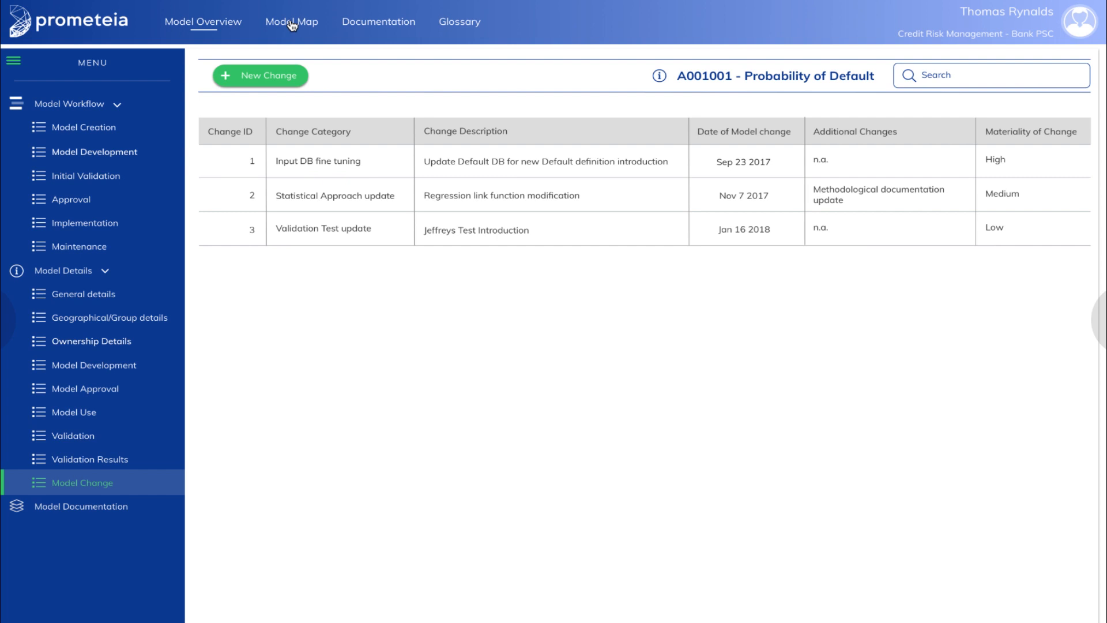
left_click(291, 21)
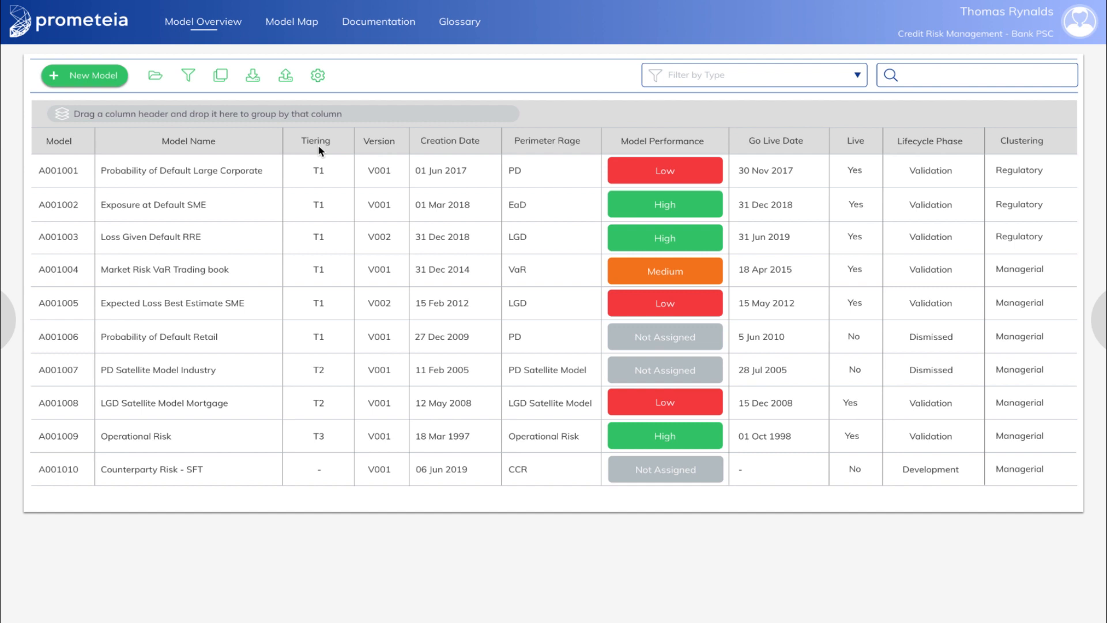
mouse_move(525, 147)
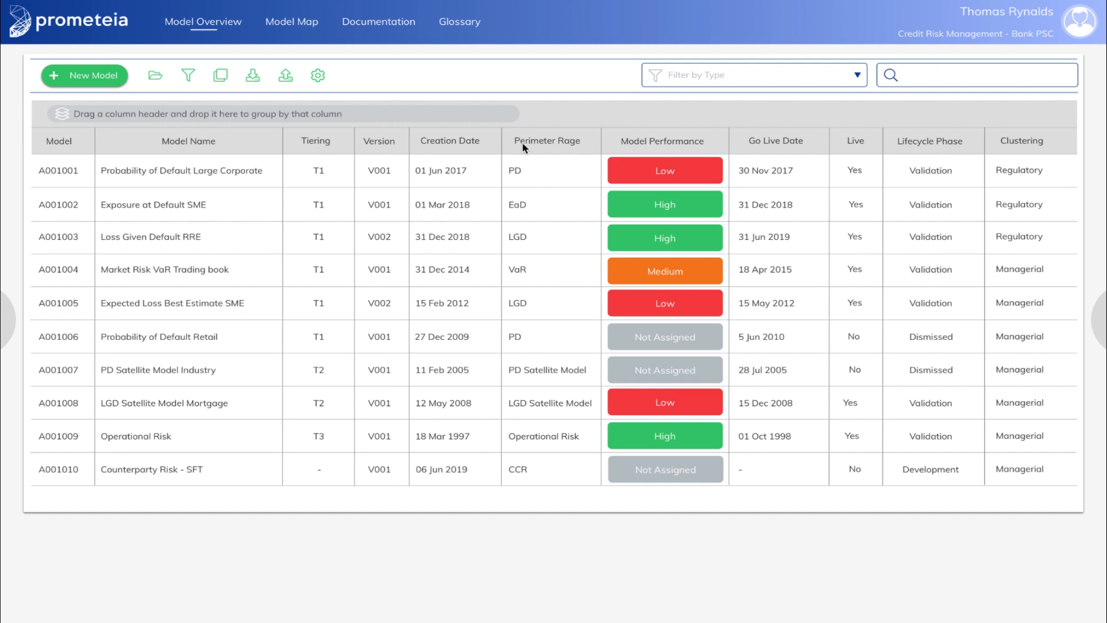
mouse_move(567, 147)
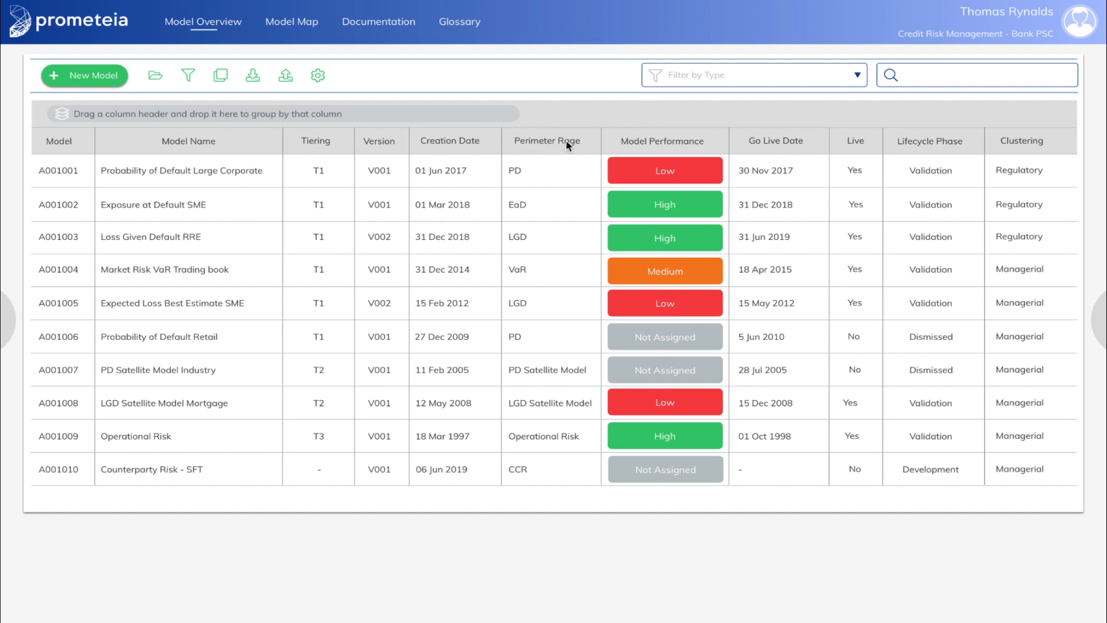
mouse_move(636, 148)
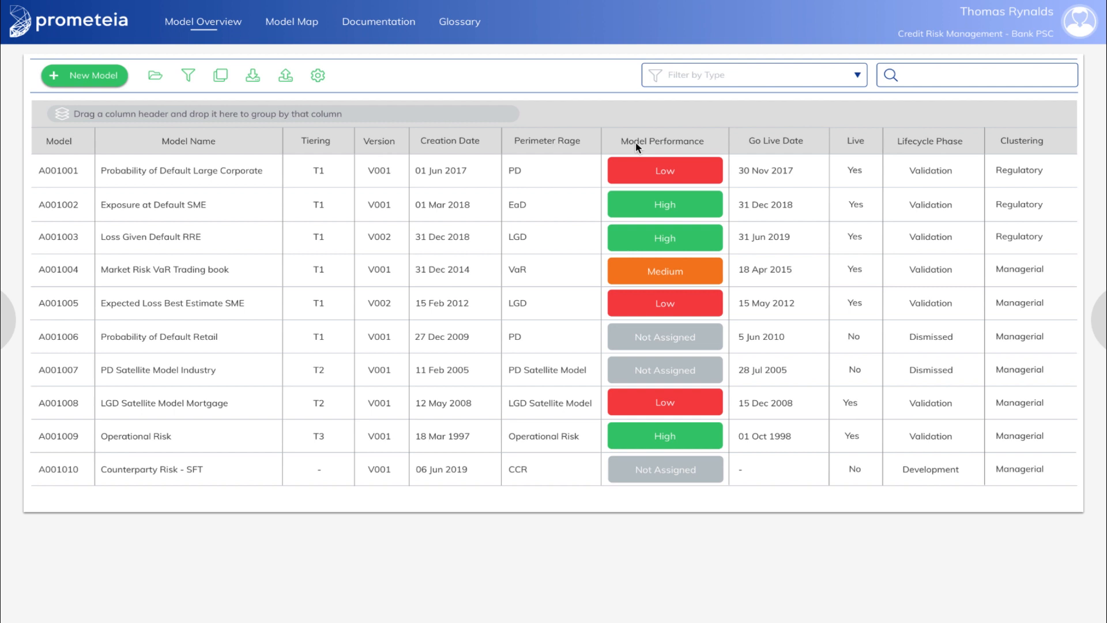
mouse_move(892, 146)
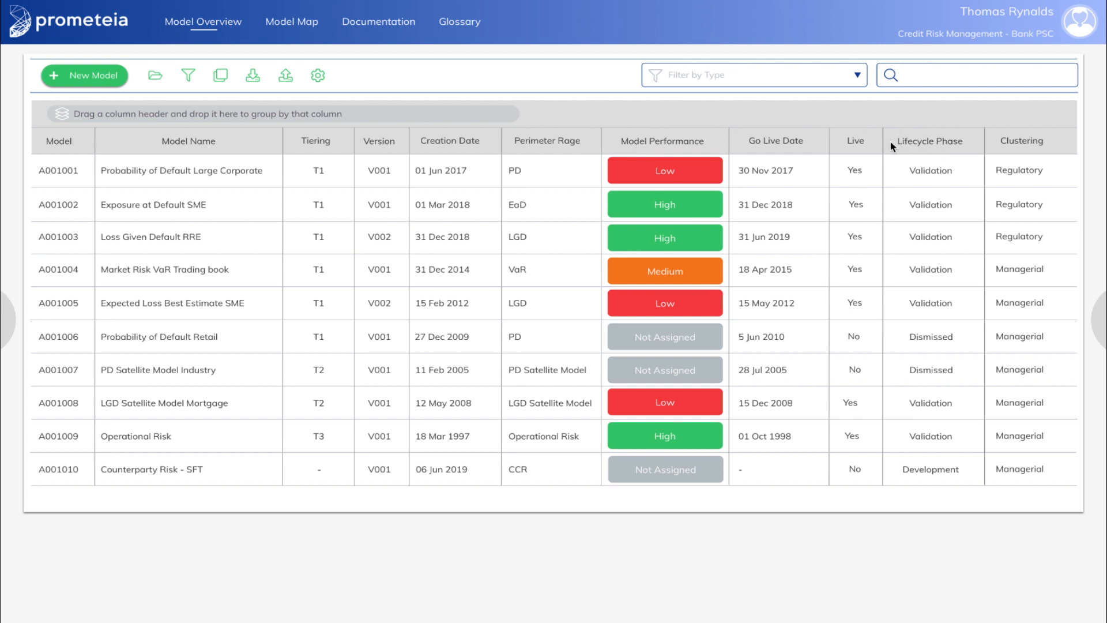
mouse_move(272, 172)
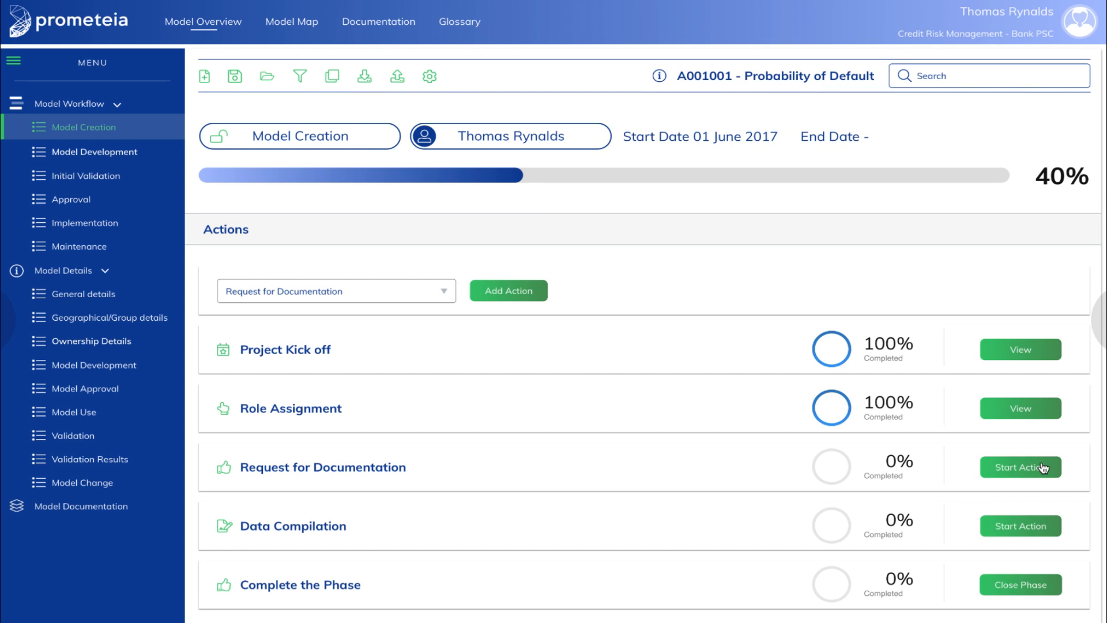
Start the Request for Documentation action, then show A001001's Validation details.
left_click(1018, 466)
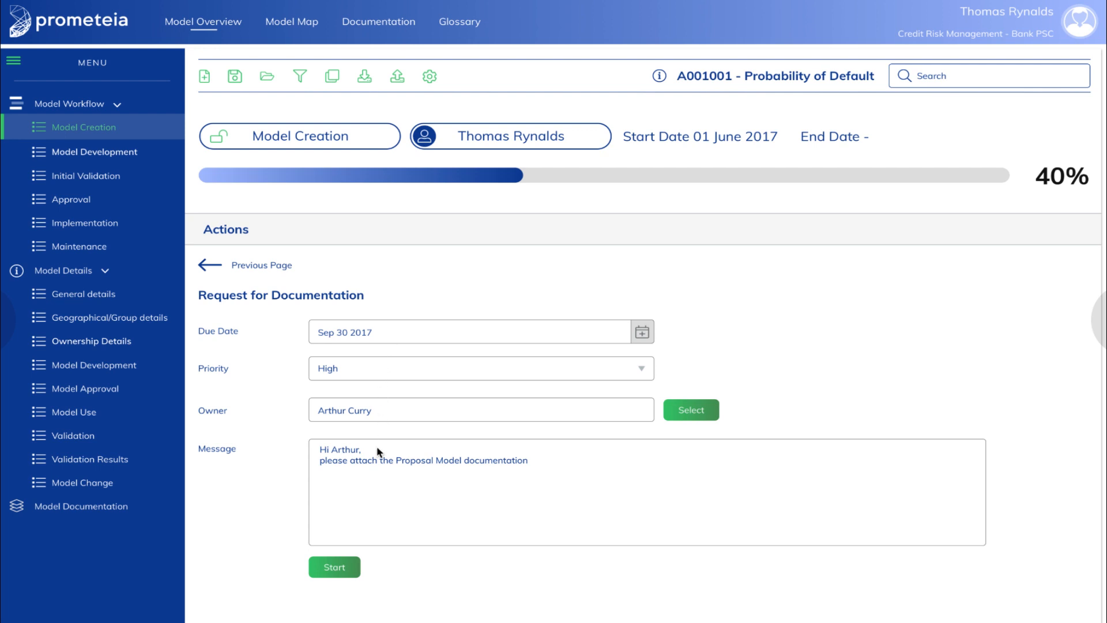
left_click(70, 436)
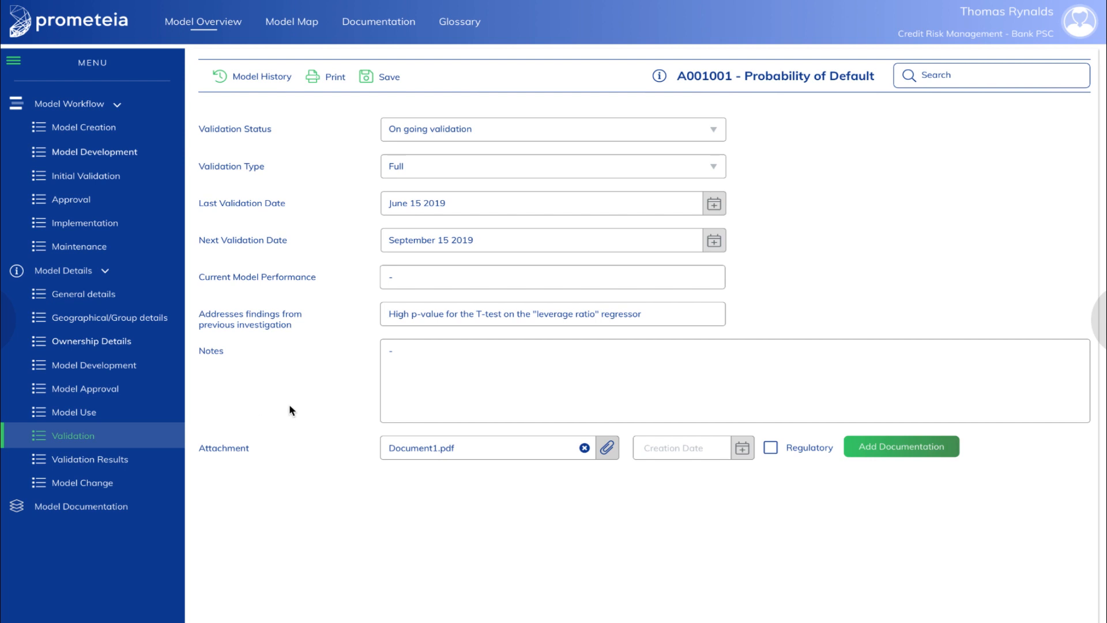
mouse_move(499, 146)
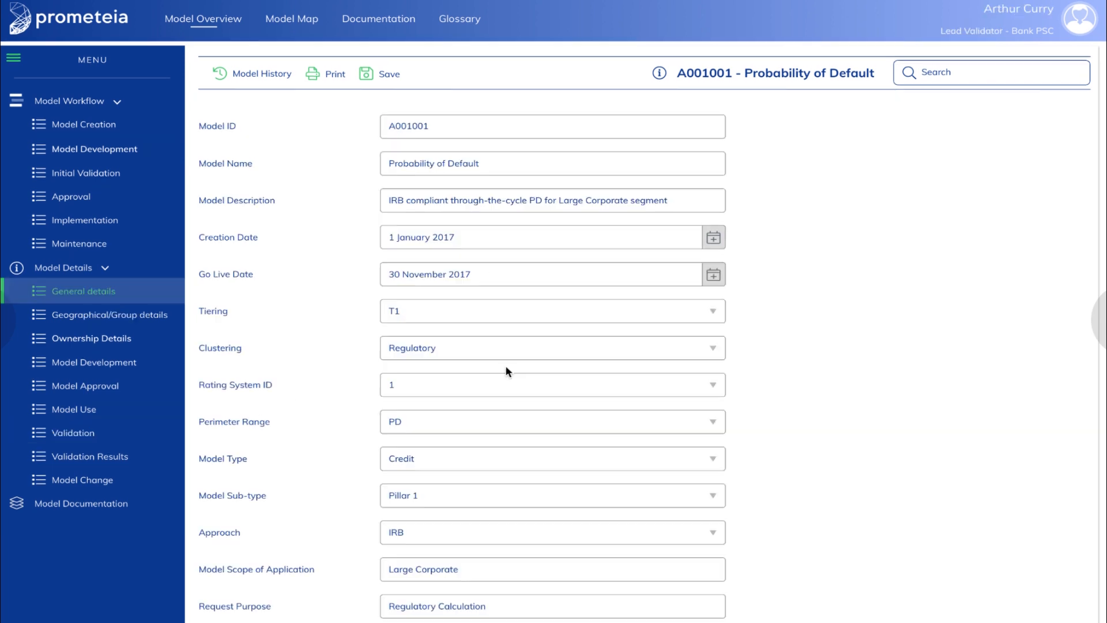
Scroll A001001's general details down to request purpose and notes, then move to Documentation.
scroll("down", 3)
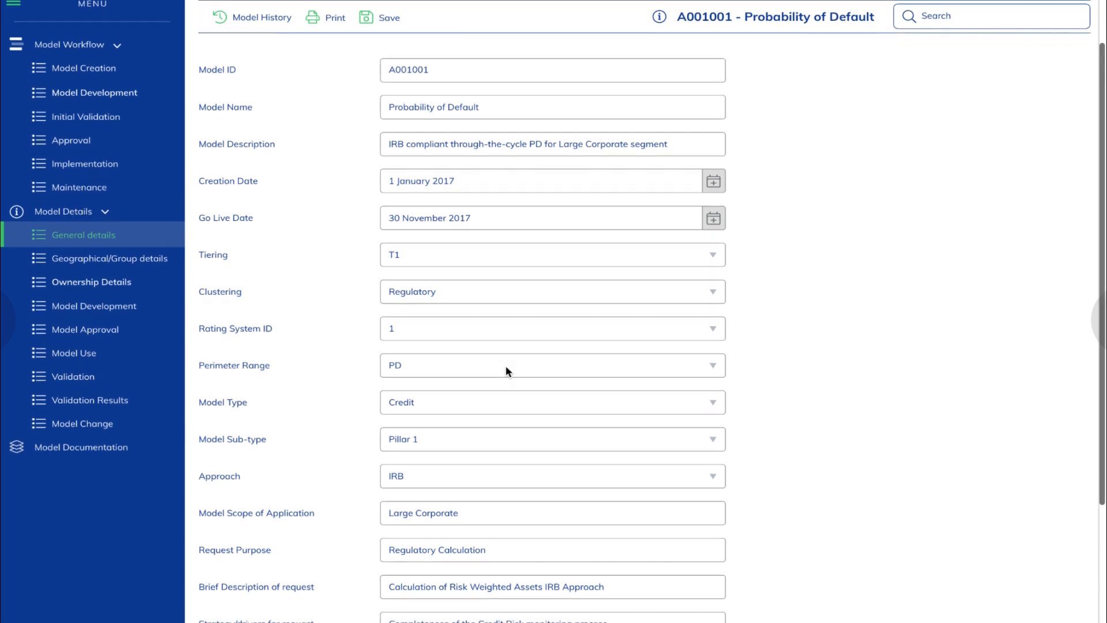
scroll("down", 3)
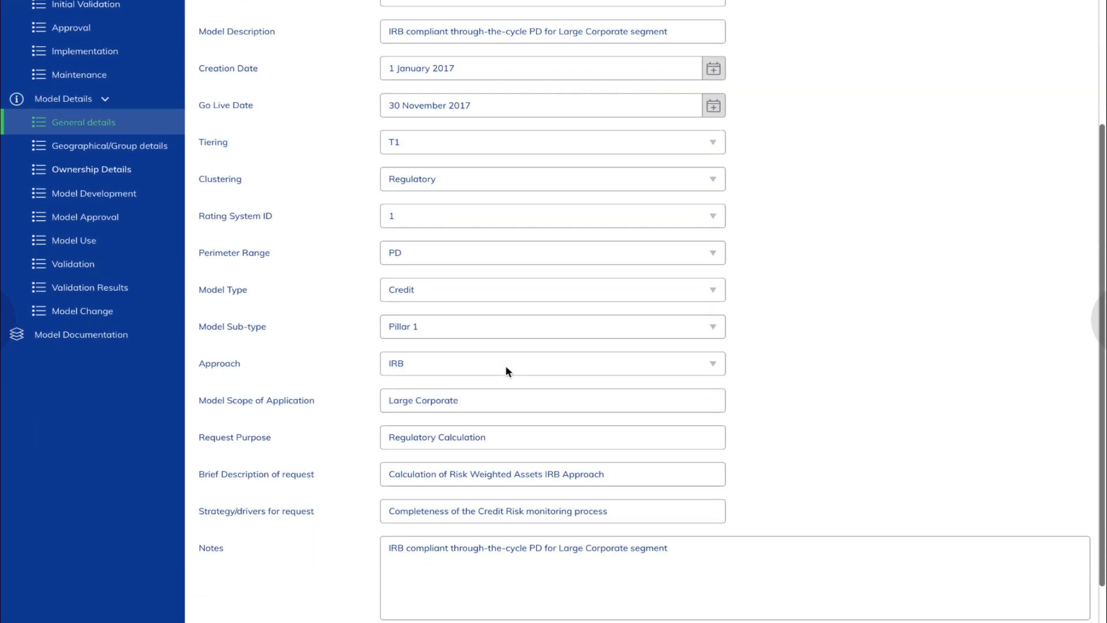
left_click(379, 21)
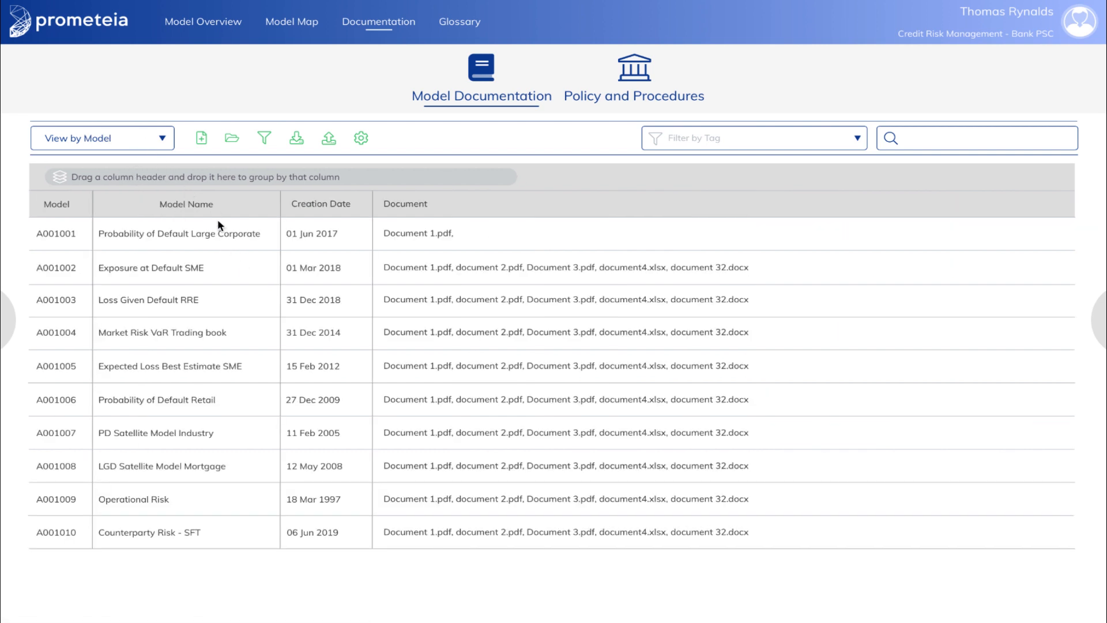
mouse_move(465, 280)
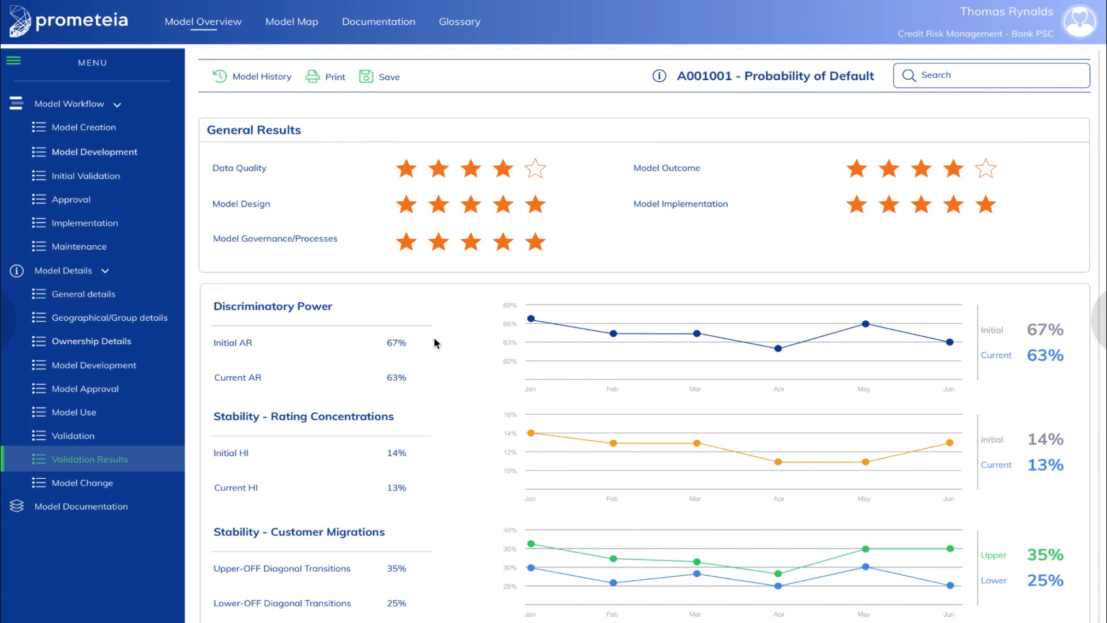
Scroll through A001001's validation results and development details, then return to the inventory.
scroll("down", 3)
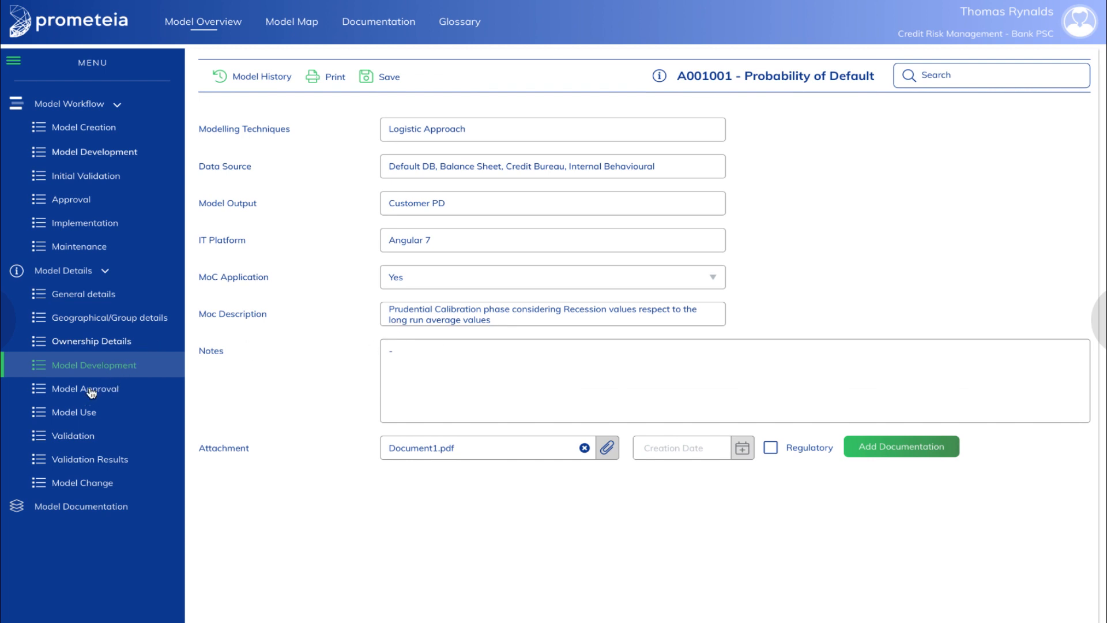
left_click(203, 21)
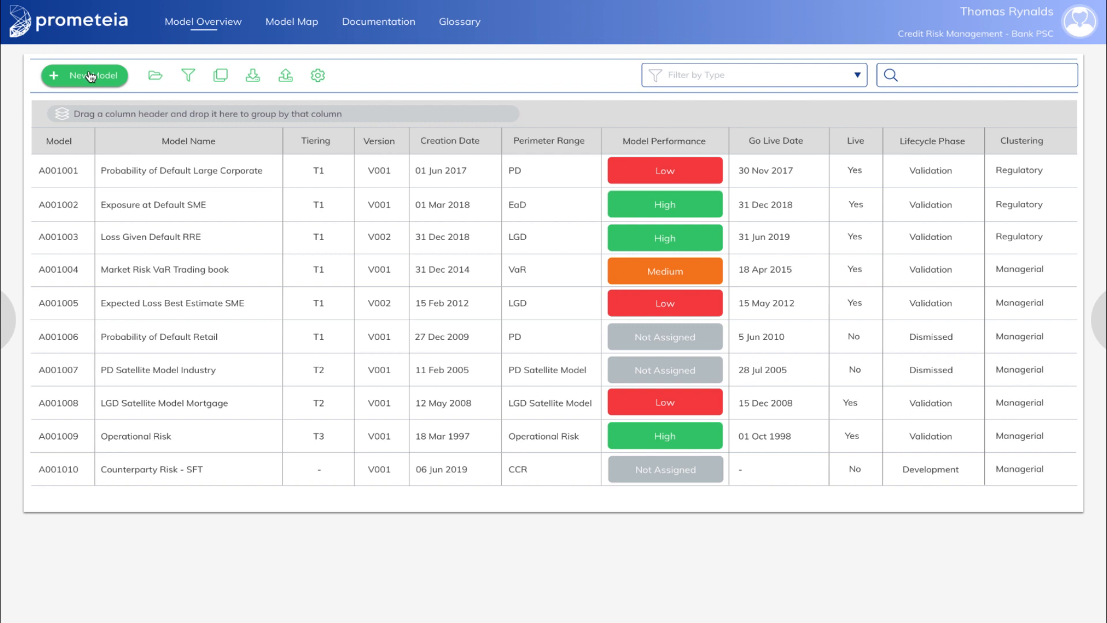
Create a new Probability of Default Small Business model A003001 and review its development actions.
left_click(84, 75)
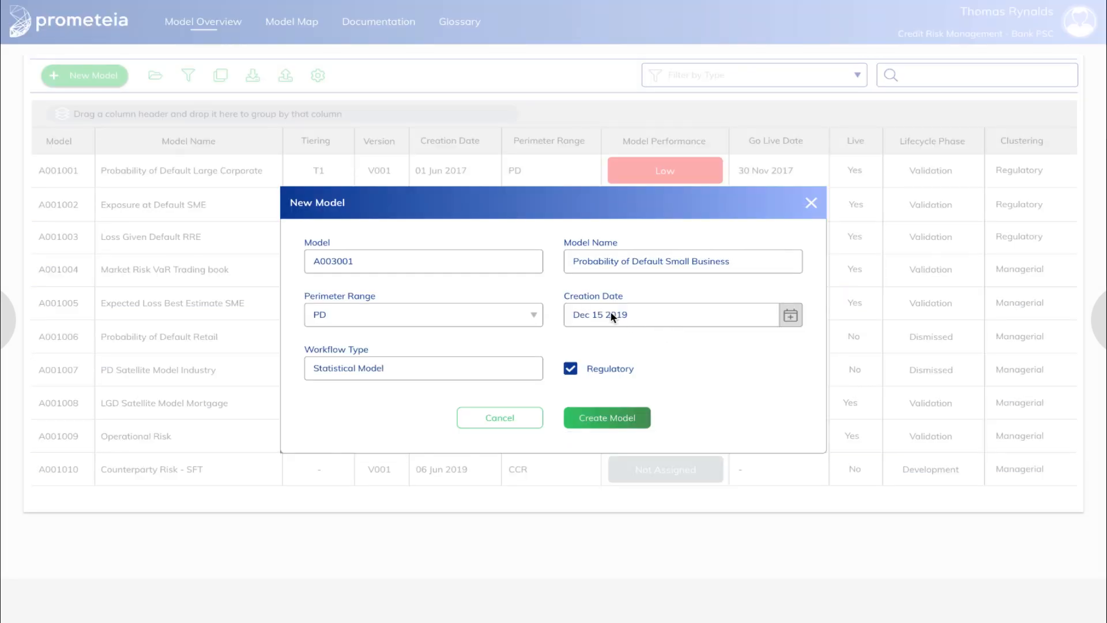
left_click(606, 417)
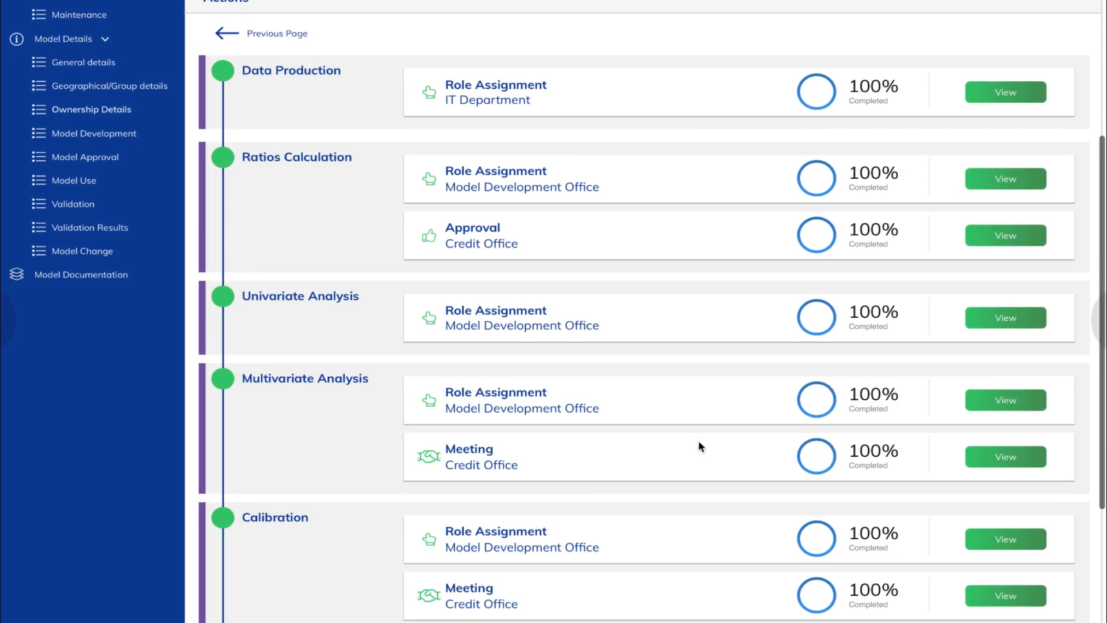
scroll("down", 3)
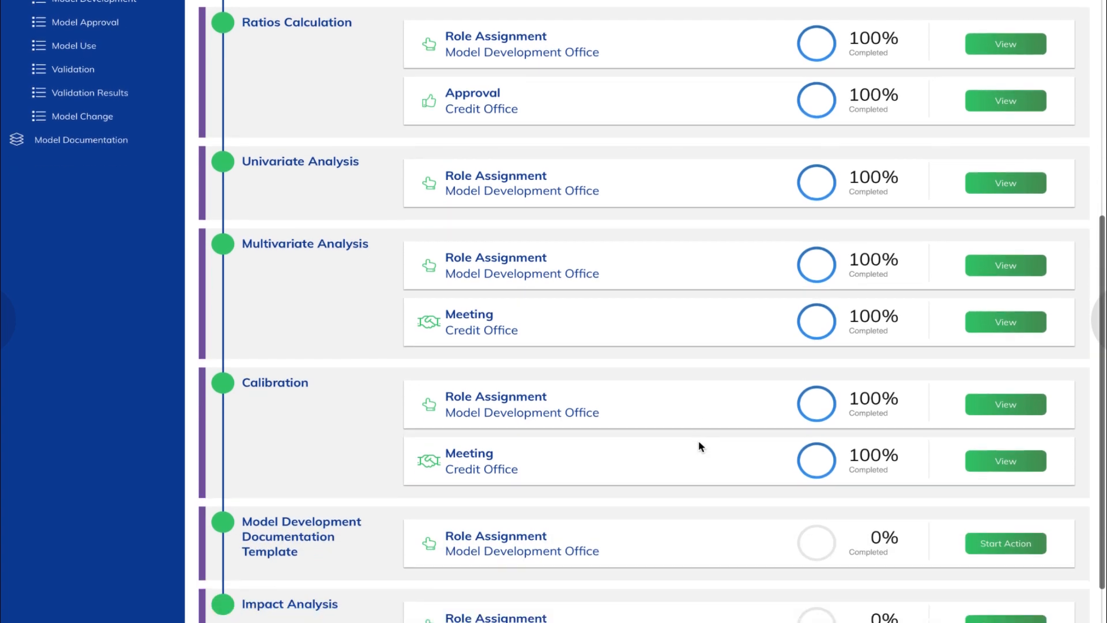